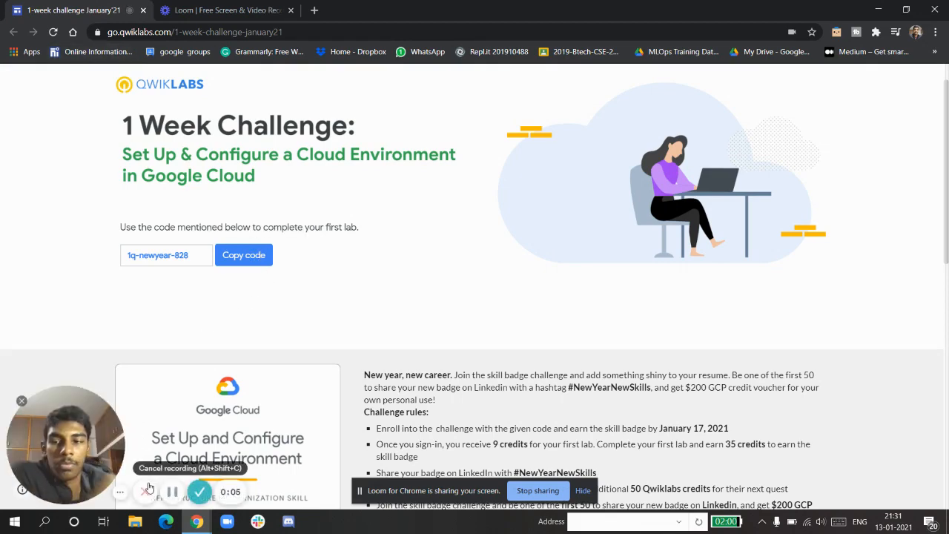
{"action": "mouse_move", "coordinate": [178, 386]}
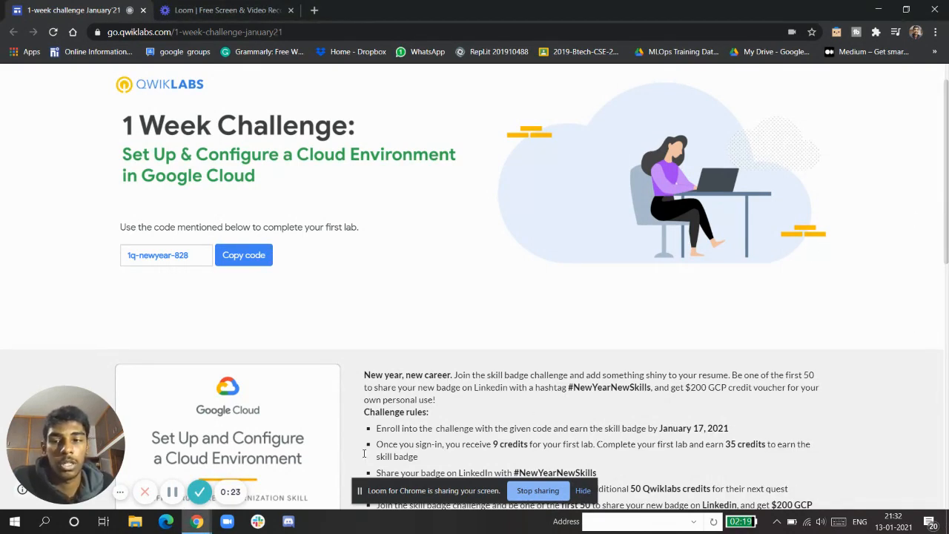
{"action": "mouse_move", "coordinate": [172, 491]}
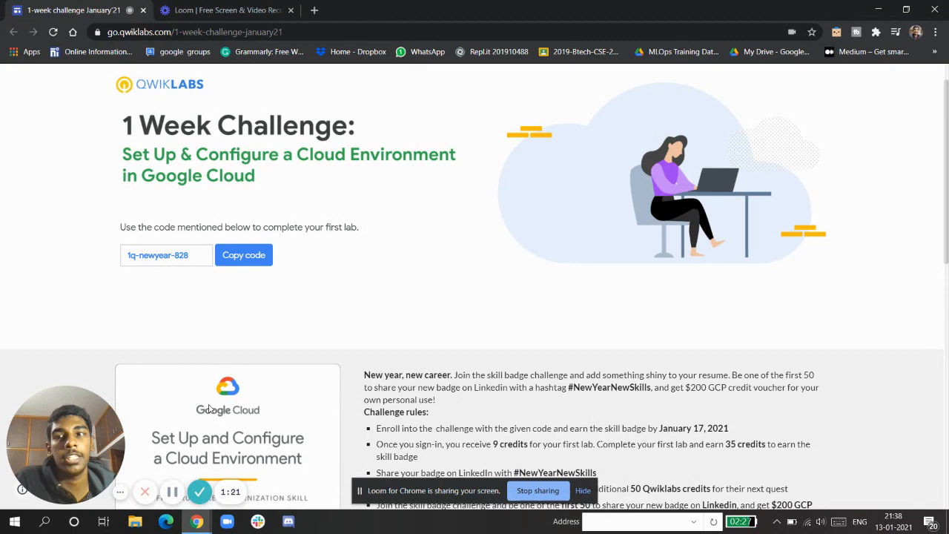
{"action": "mouse_move", "coordinate": [247, 152]}
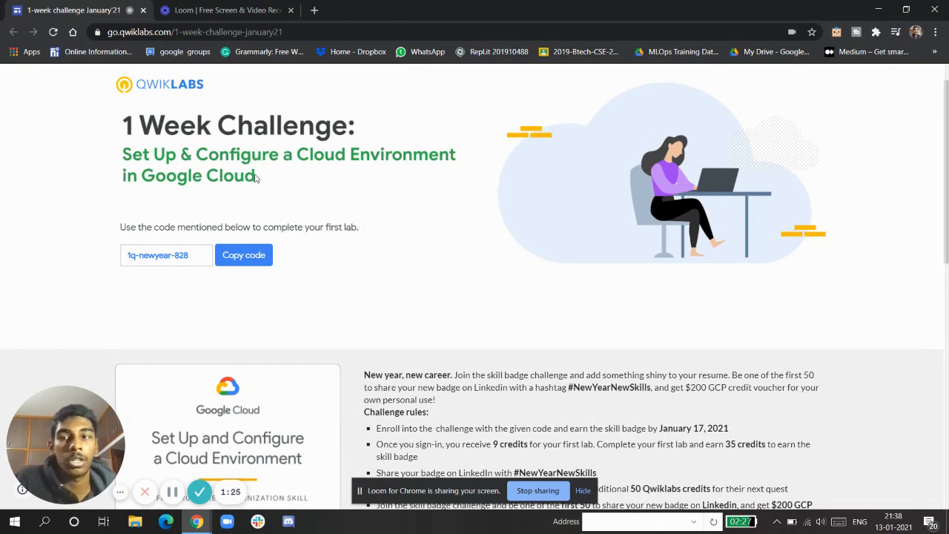
Scroll to the challenge rules, highlighting the sign-in credits text, and settle on the enrollment code
{"action": "scroll", "scroll_direction": "down", "scroll_amount": 3}
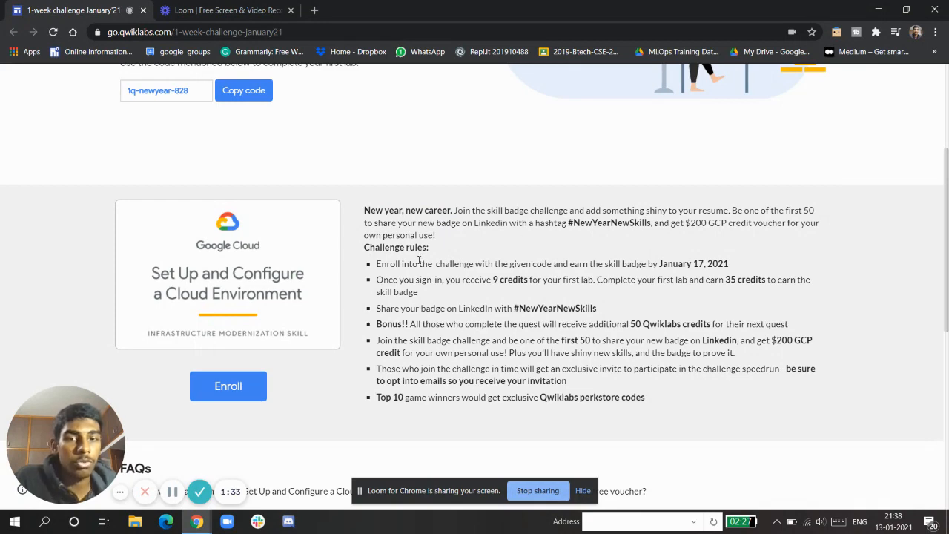
{"action": "left_click_drag", "start_coordinate": [596, 263], "coordinate": [659, 263]}
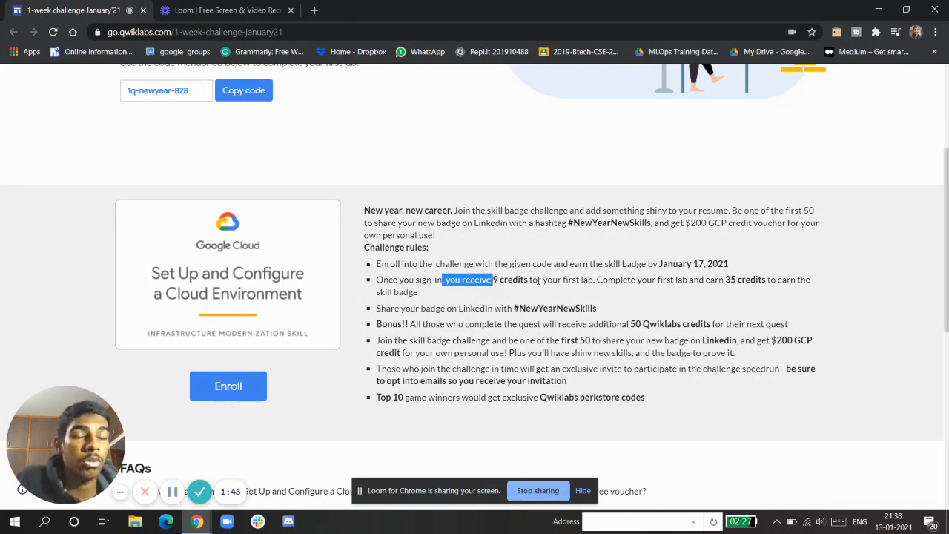
{"action": "scroll", "scroll_direction": "up", "scroll_amount": 3}
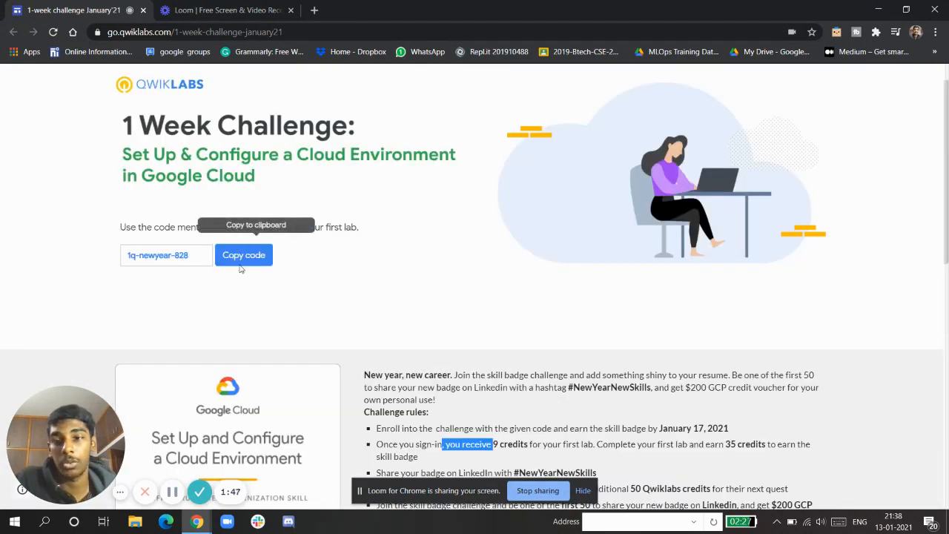
{"action": "scroll", "scroll_direction": "down", "scroll_amount": 3}
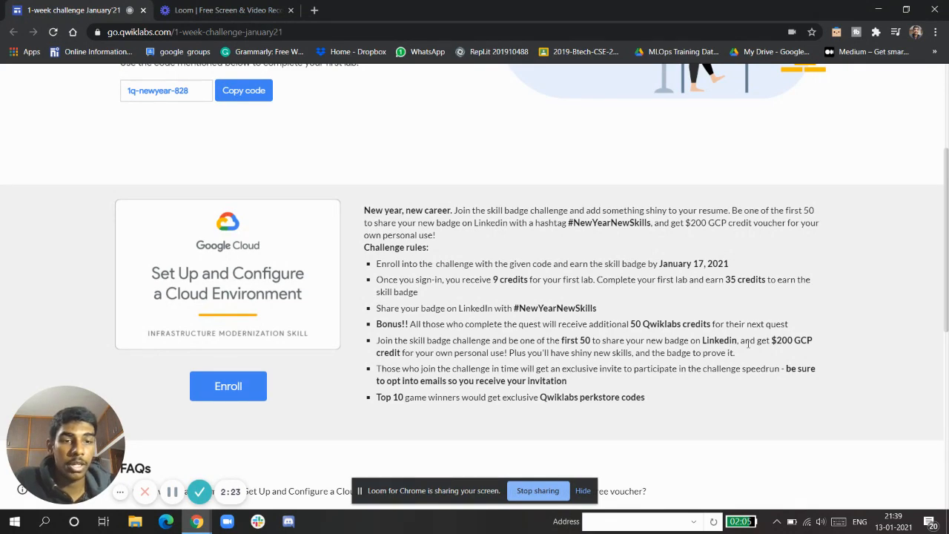
{"action": "left_click_drag", "start_coordinate": [754, 341], "coordinate": [814, 341]}
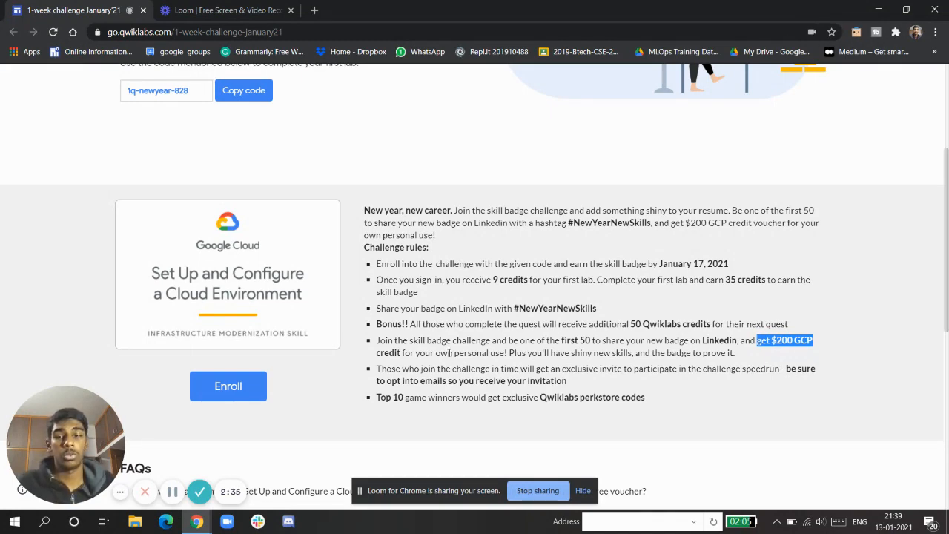
{"action": "mouse_move", "coordinate": [172, 492]}
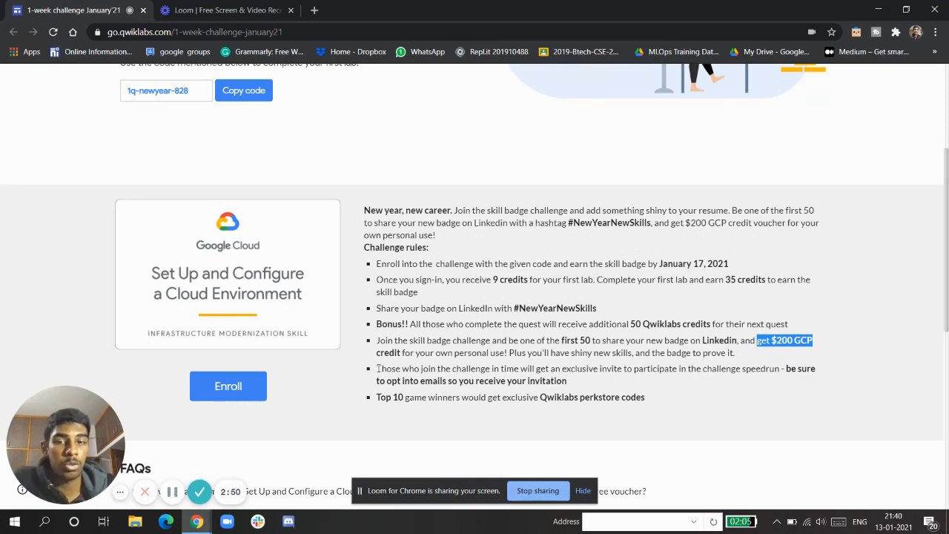
{"action": "left_click_drag", "start_coordinate": [377, 368], "coordinate": [533, 380]}
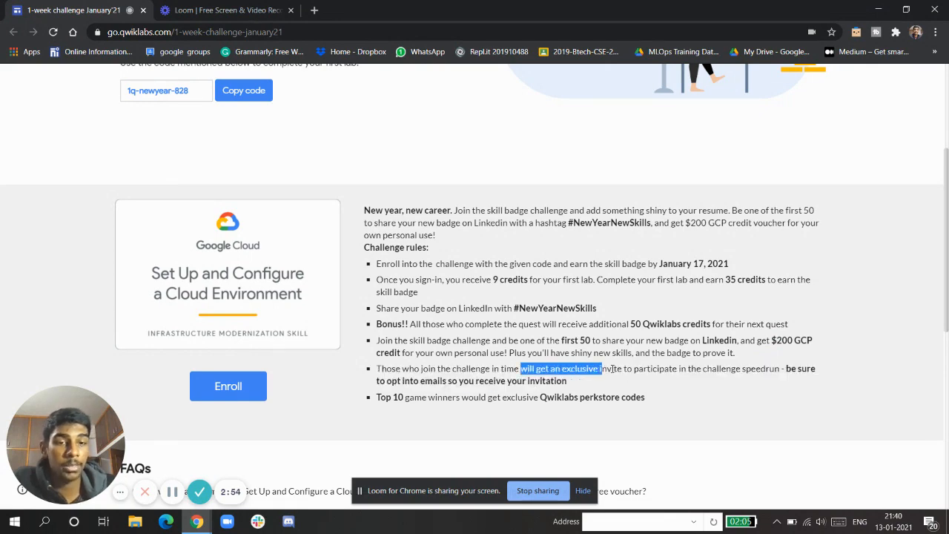
{"action": "left_click_drag", "start_coordinate": [600, 369], "coordinate": [742, 369]}
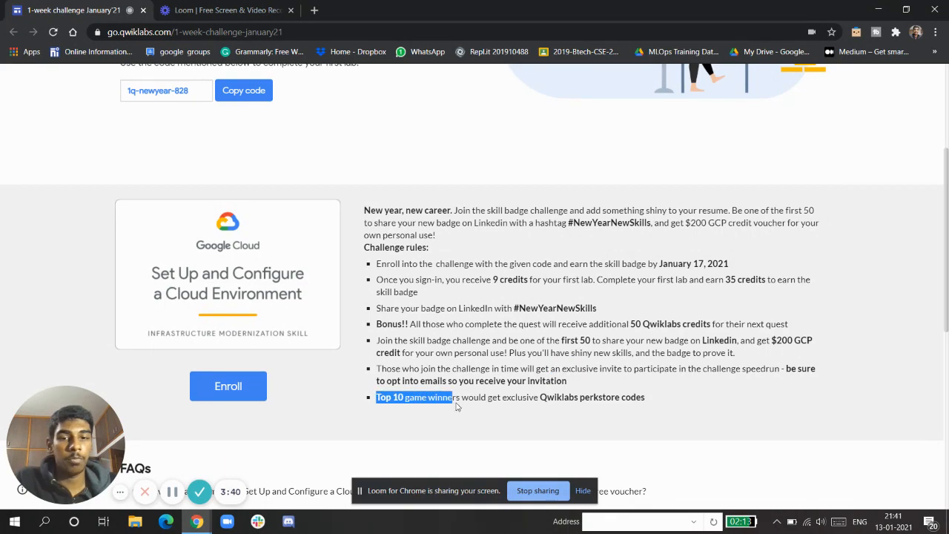
{"action": "left_click_drag", "start_coordinate": [456, 396], "coordinate": [545, 397]}
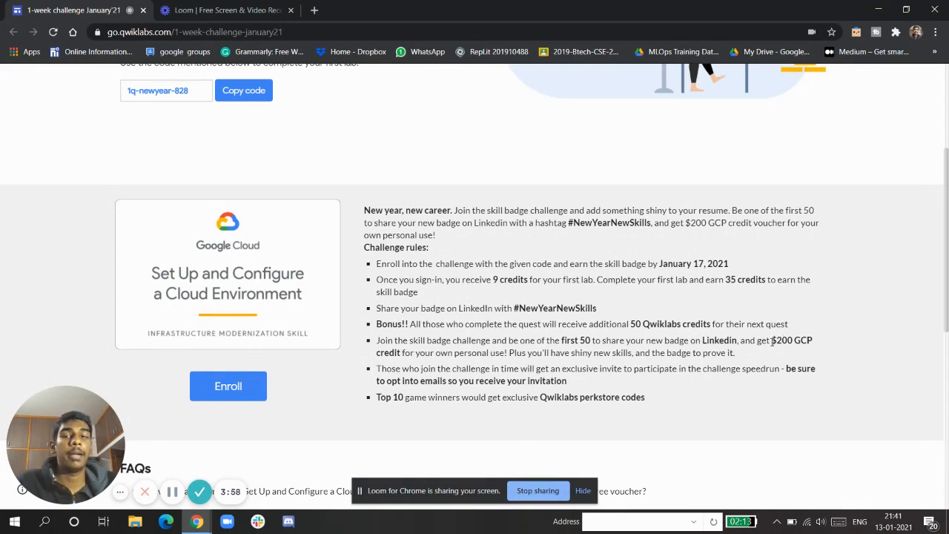
Read the voucher, invitation and blocked-account FAQs, highlighting 'badge' and other question text
{"action": "scroll", "scroll_direction": "down", "scroll_amount": 3}
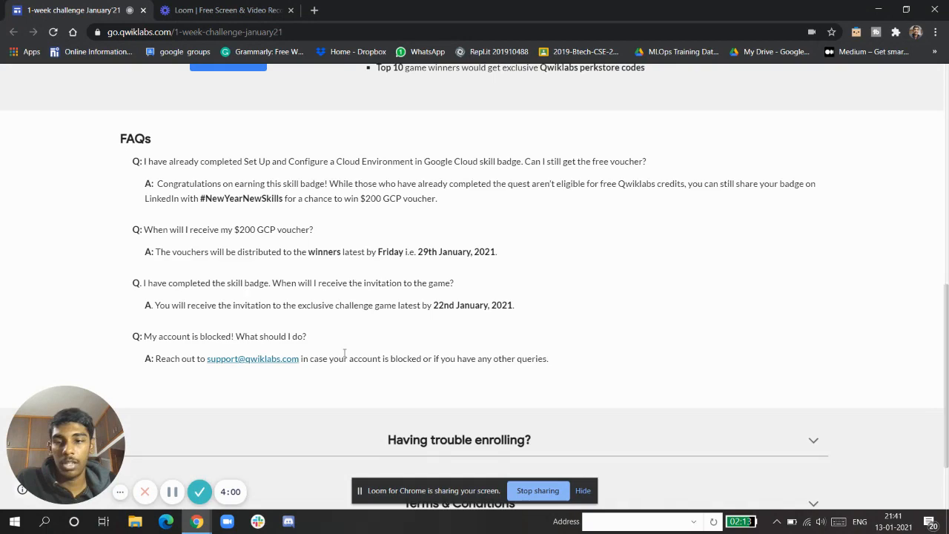
{"action": "mouse_move", "coordinate": [177, 300]}
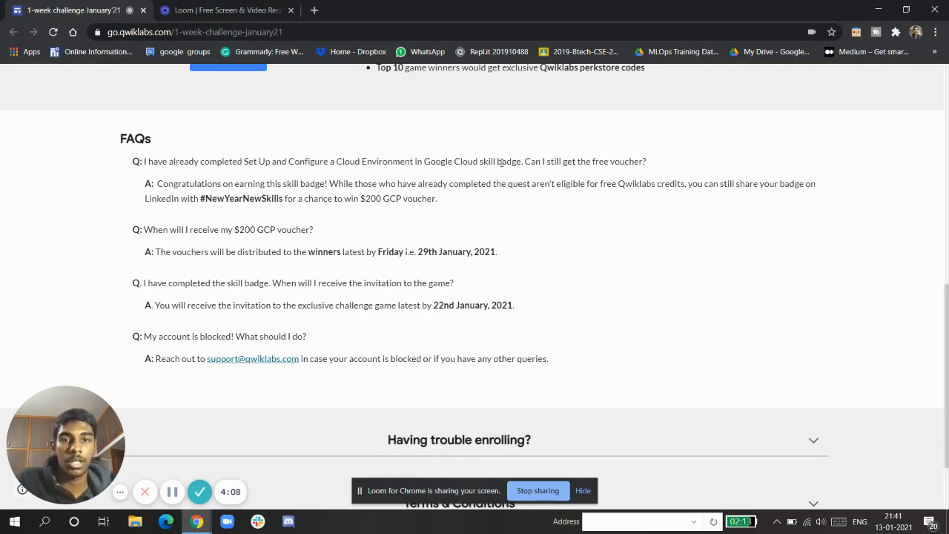
{"action": "double_click", "coordinate": [510, 161]}
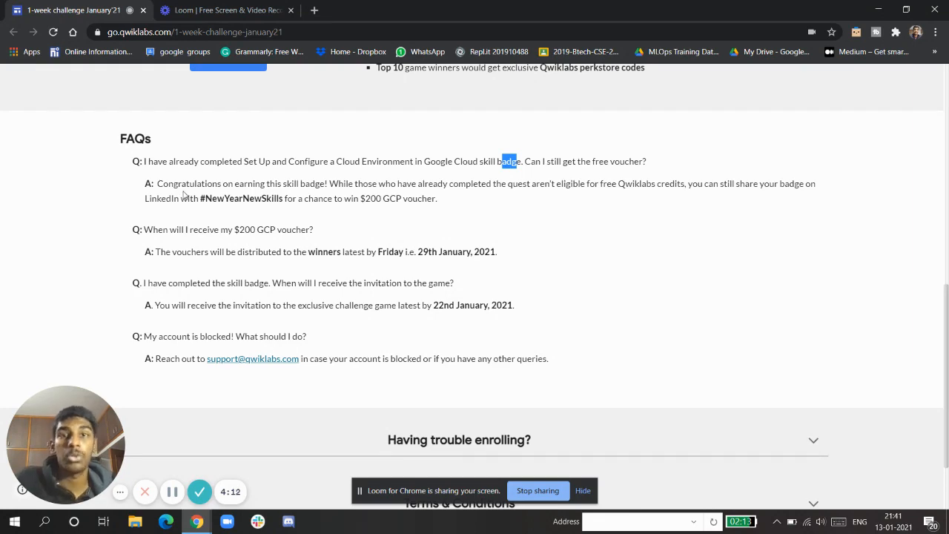
{"action": "mouse_move", "coordinate": [285, 197]}
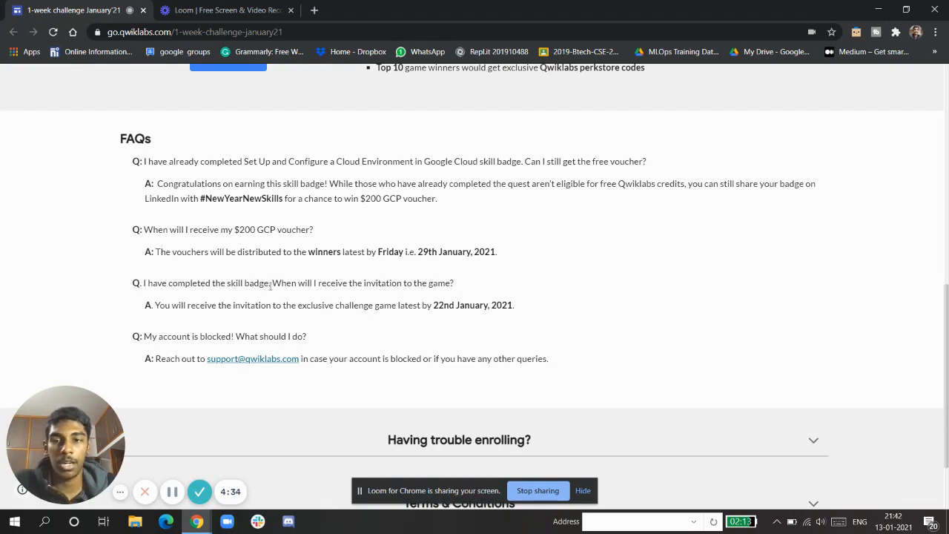
{"action": "left_click_drag", "start_coordinate": [267, 283], "coordinate": [456, 283]}
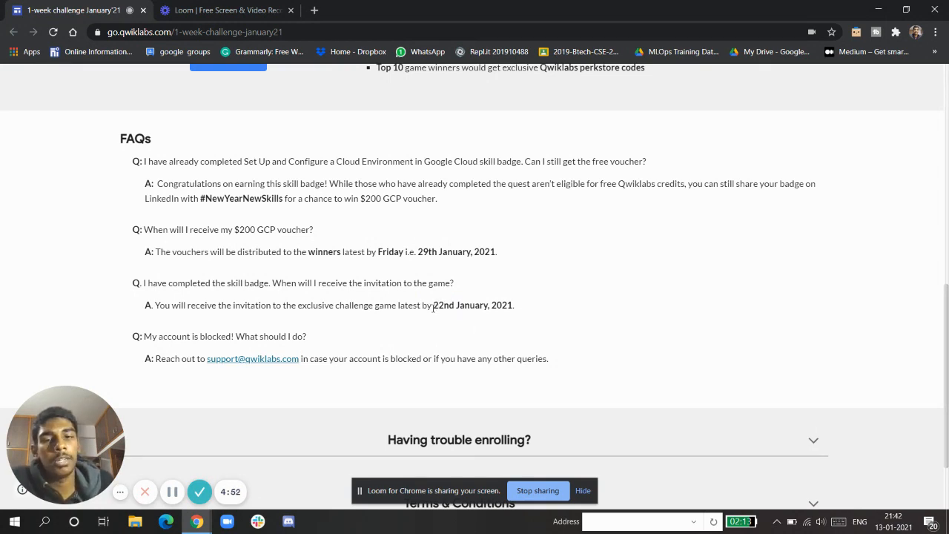
{"action": "left_click_drag", "start_coordinate": [434, 304], "coordinate": [489, 304]}
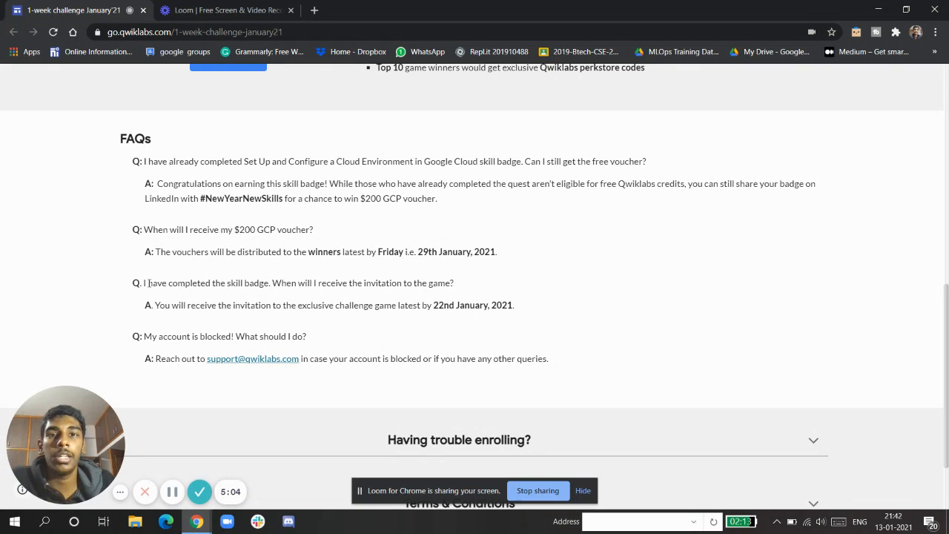
{"action": "left_click_drag", "start_coordinate": [292, 282], "coordinate": [428, 283]}
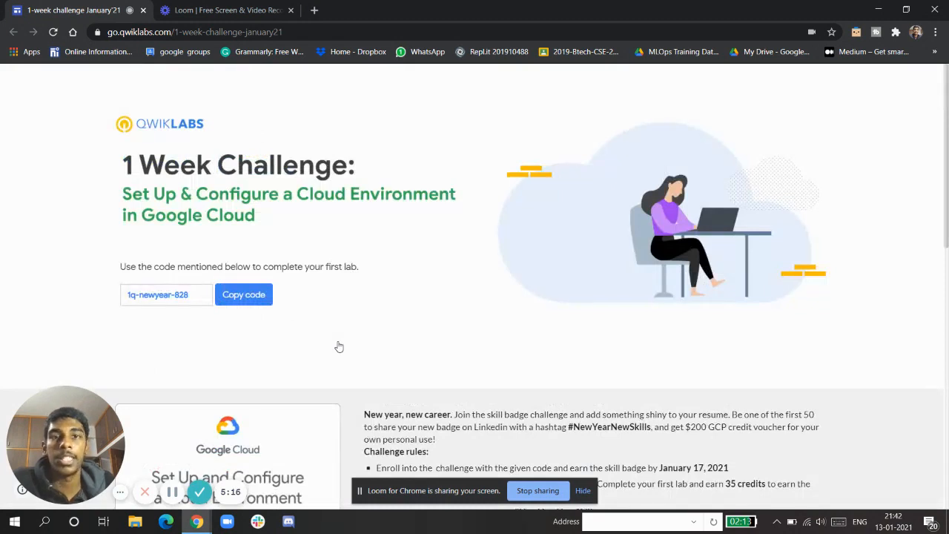
{"action": "mouse_move", "coordinate": [337, 346]}
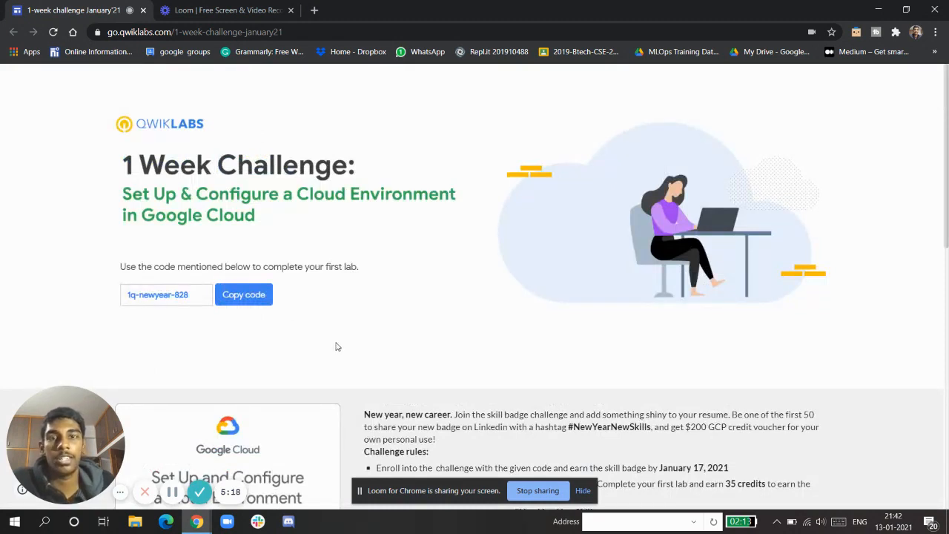